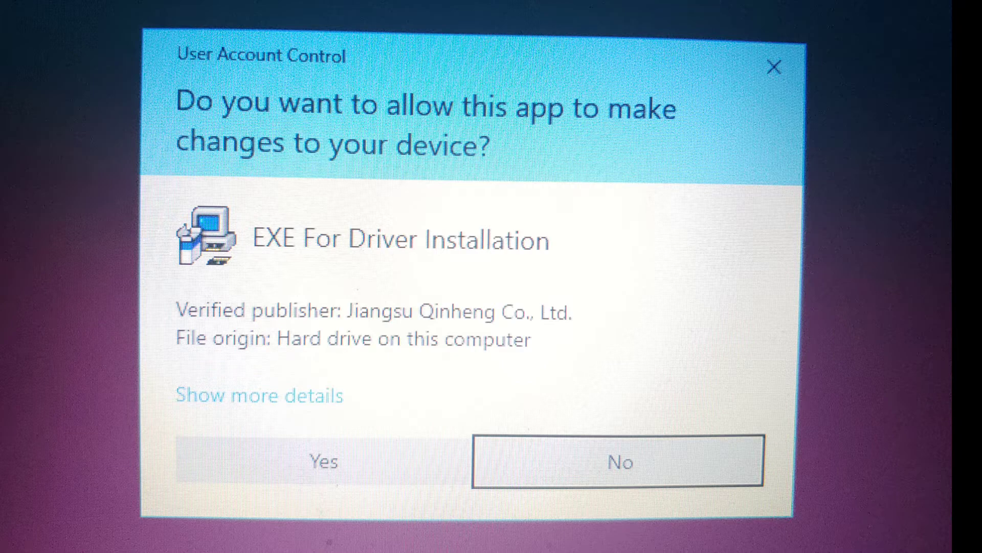
Approve the CH340 DriverSetup prompt, install the USB-SERIAL CH340 driver, and dismiss the success message.
click(323, 461)
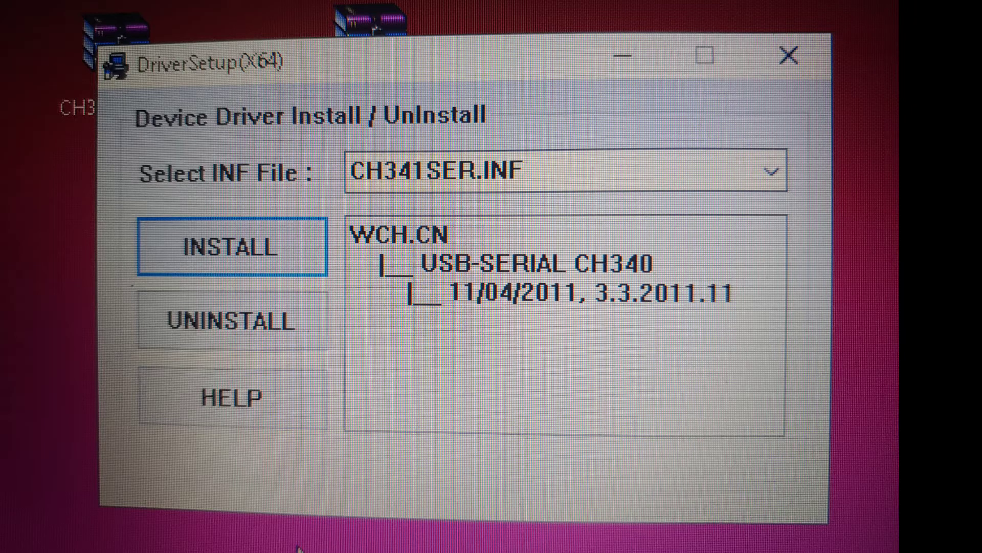
click(232, 246)
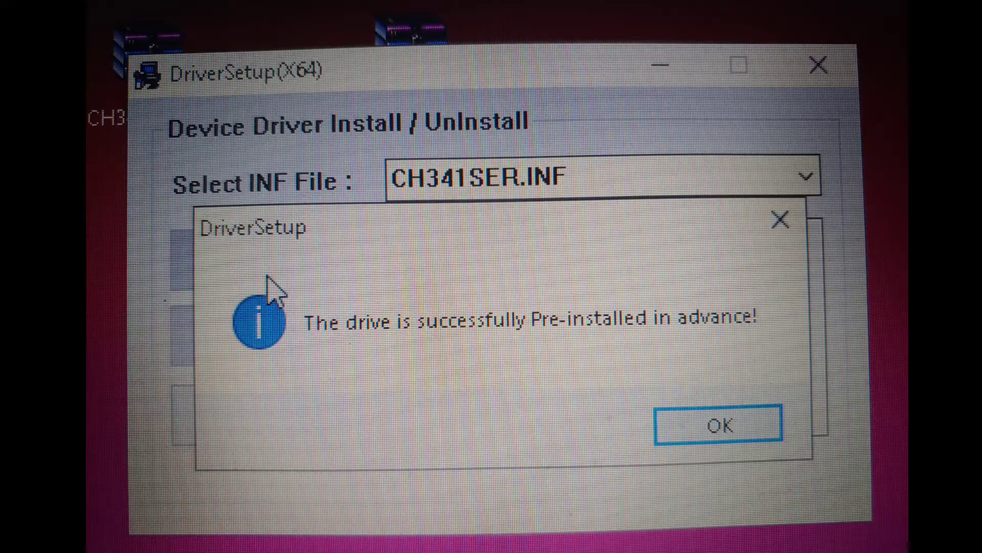
click(718, 424)
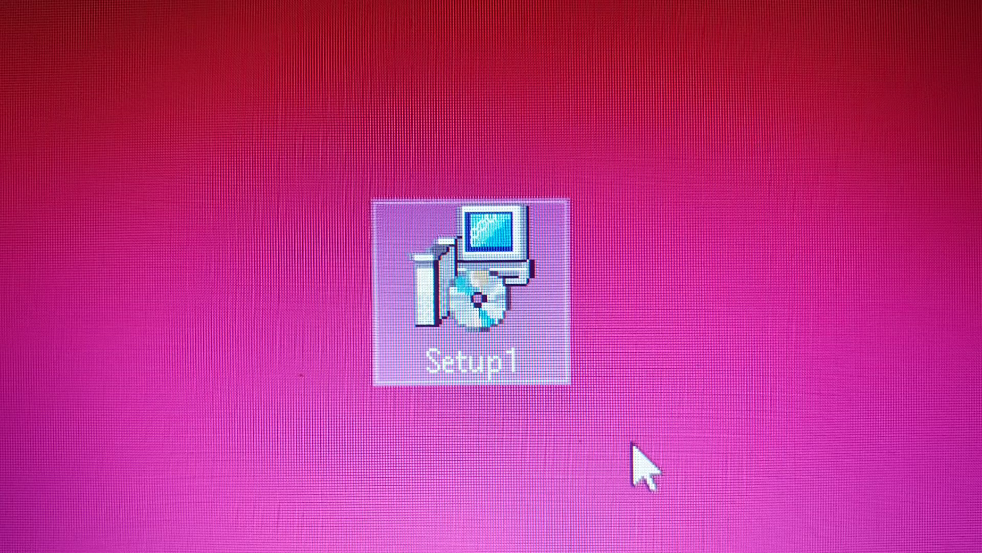
Run Setup1 into the default Flier folder, approving the UAC prompt, and close the finished wizard.
double_click(471, 288)
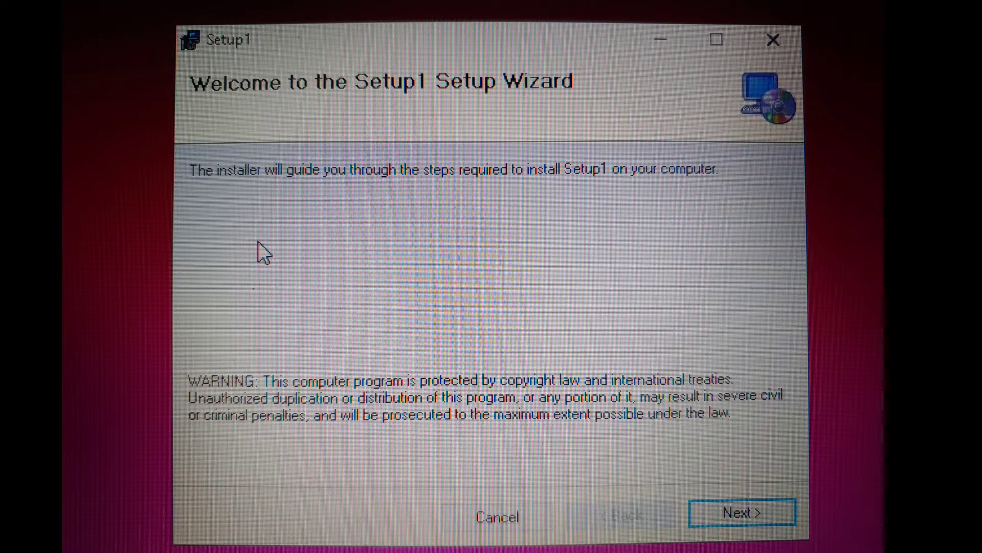
click(742, 511)
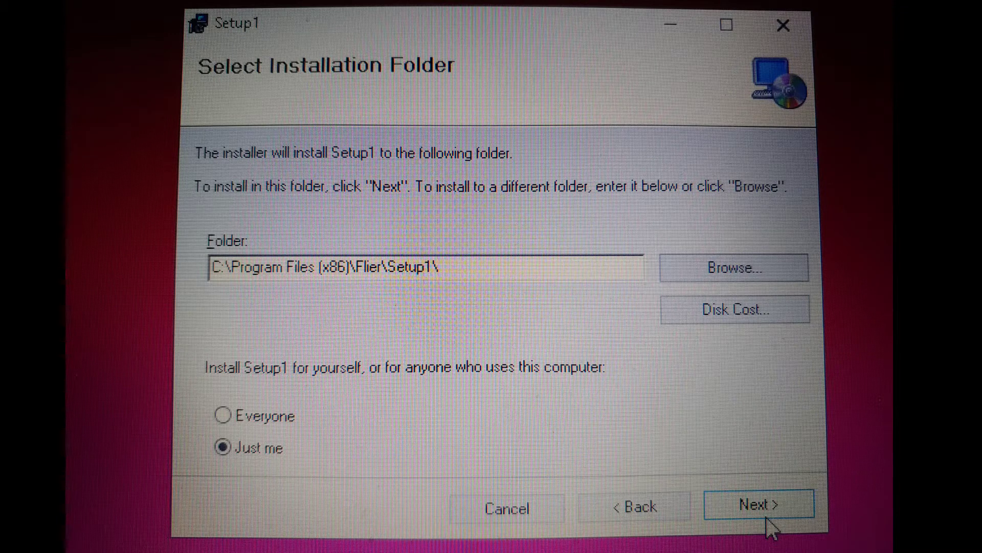
click(759, 503)
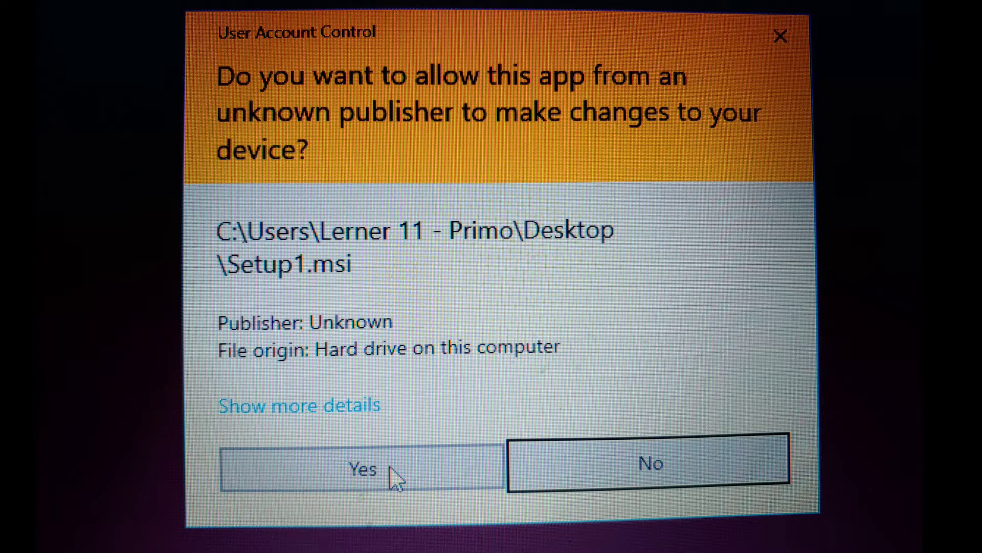
click(362, 468)
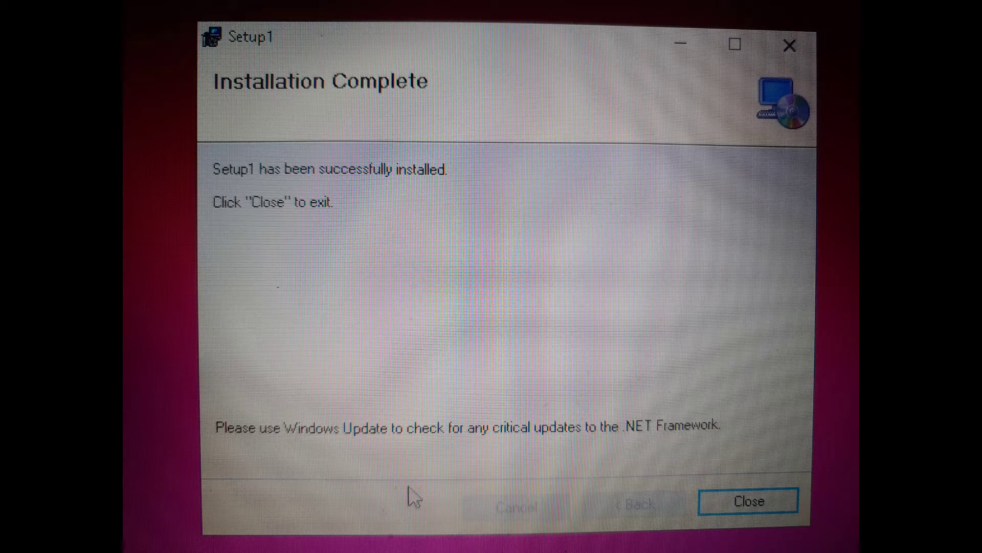
click(748, 500)
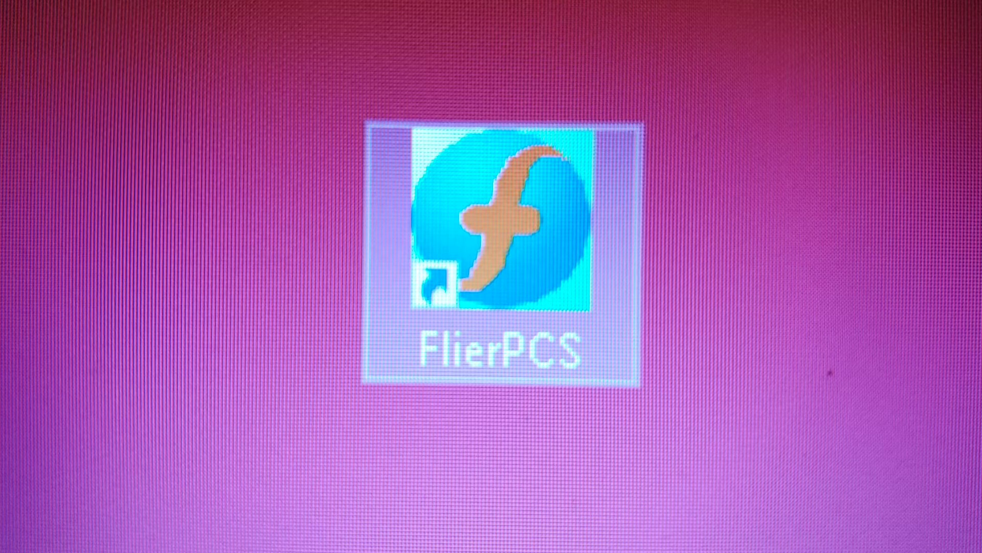
double_click(503, 228)
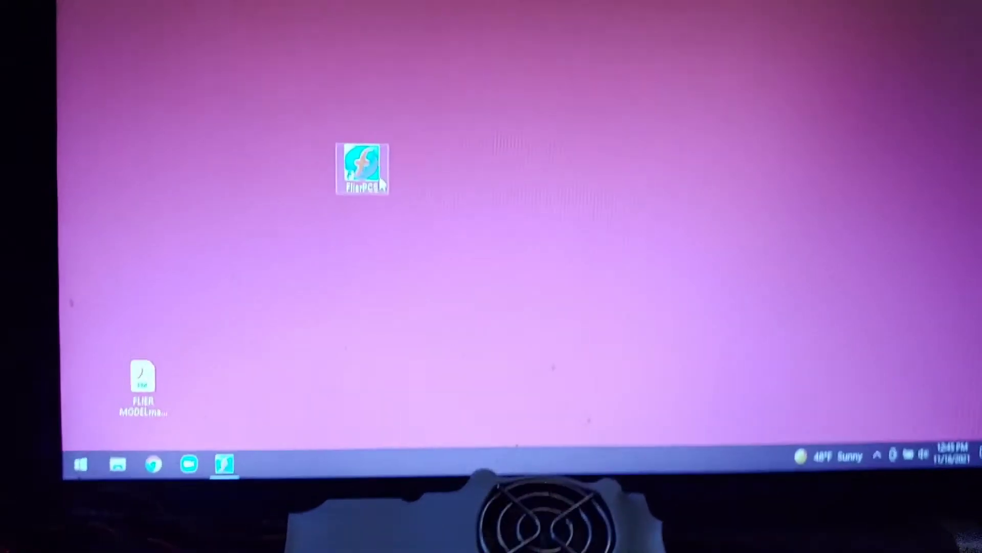
Launch FlierPCS from the desktop and approve its User Account Control prompt.
double_click(362, 170)
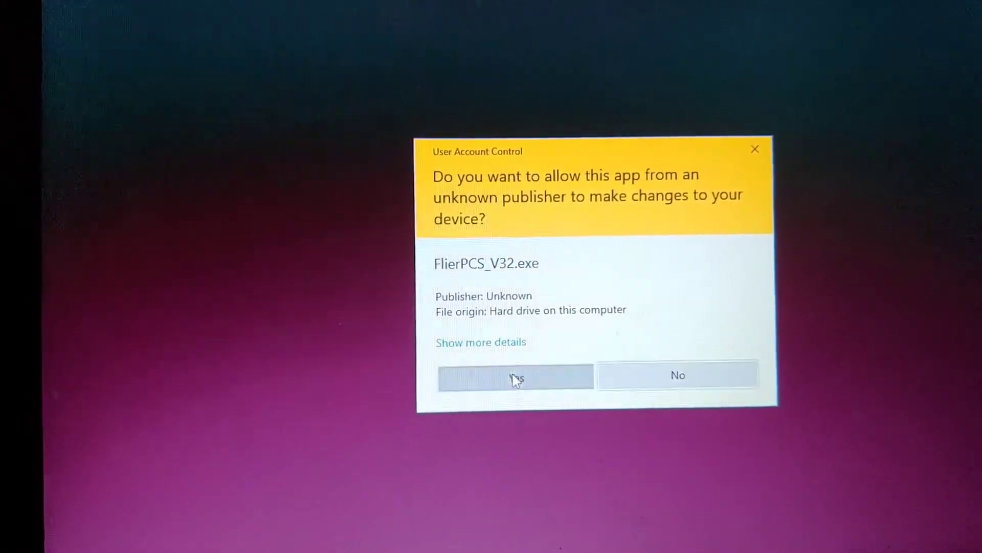
click(515, 374)
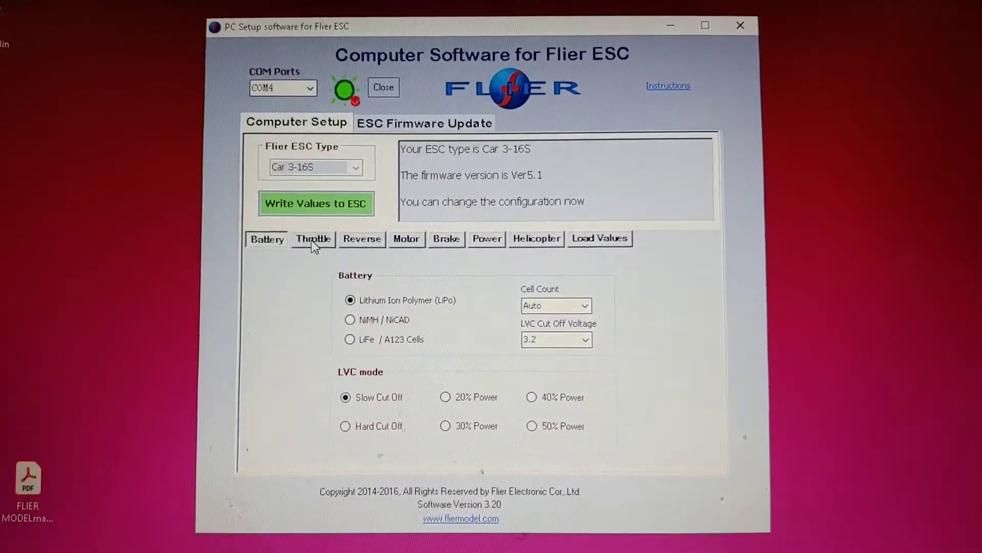
Set throttle acceleration to Soft and turn reverse off.
click(314, 239)
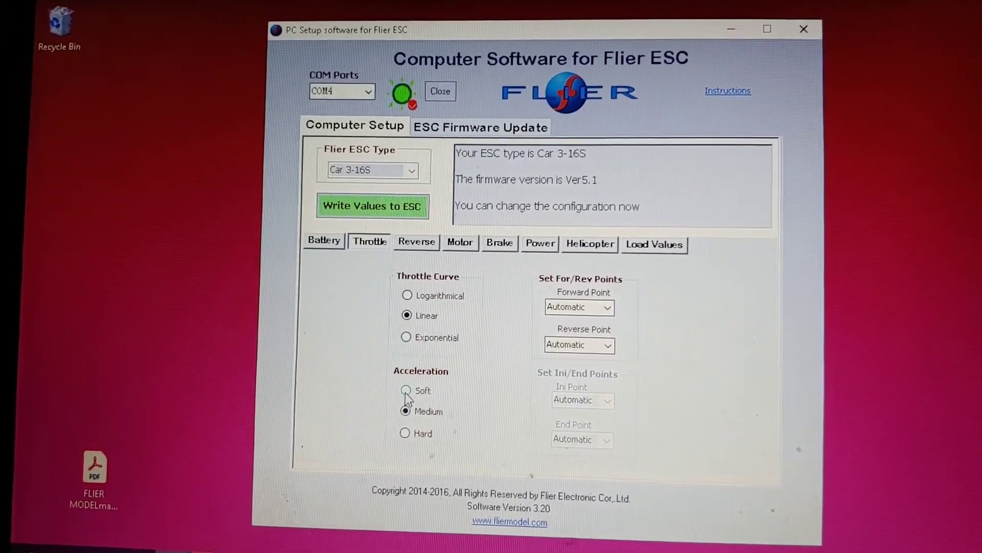
click(406, 391)
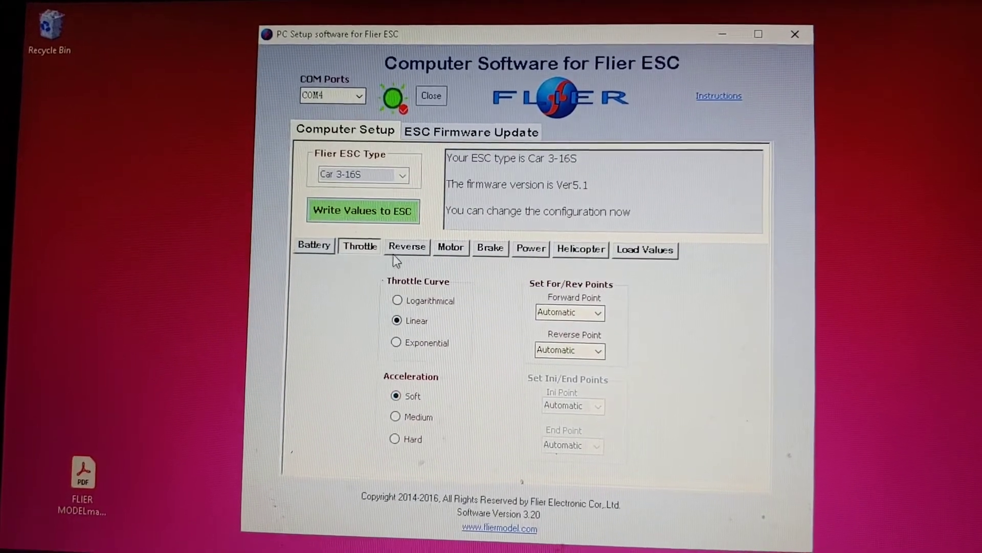
click(406, 248)
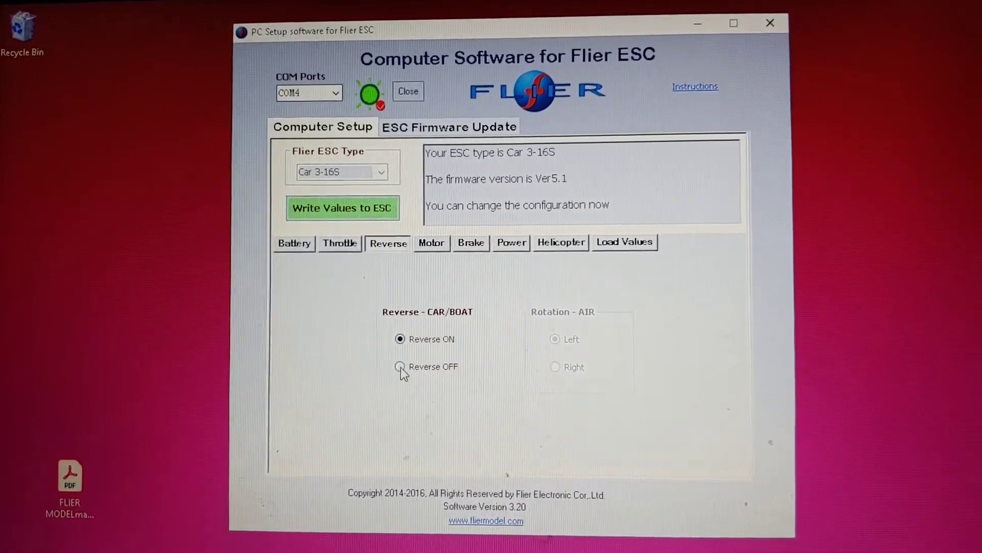
click(400, 367)
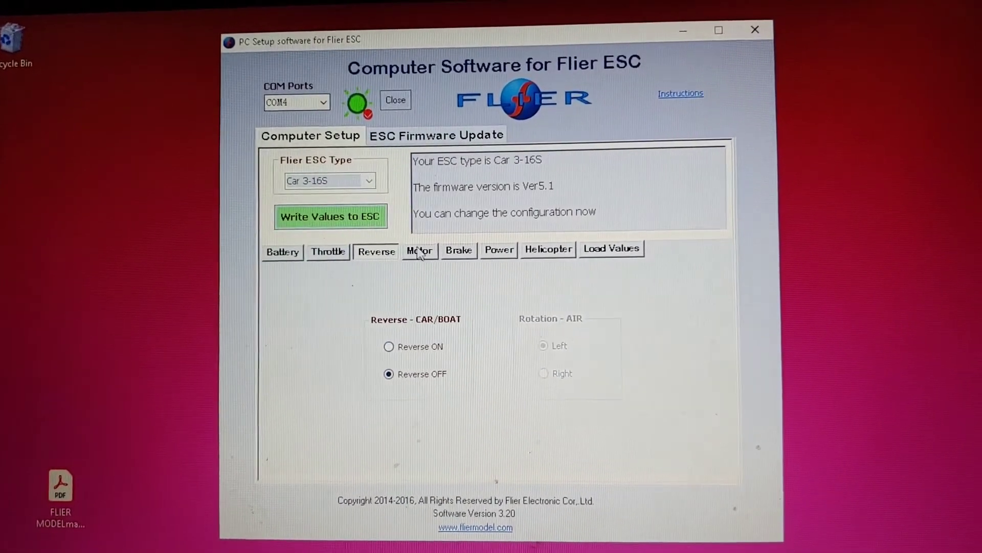
Set ABS braking to 50% and write the values to the ESC.
click(419, 251)
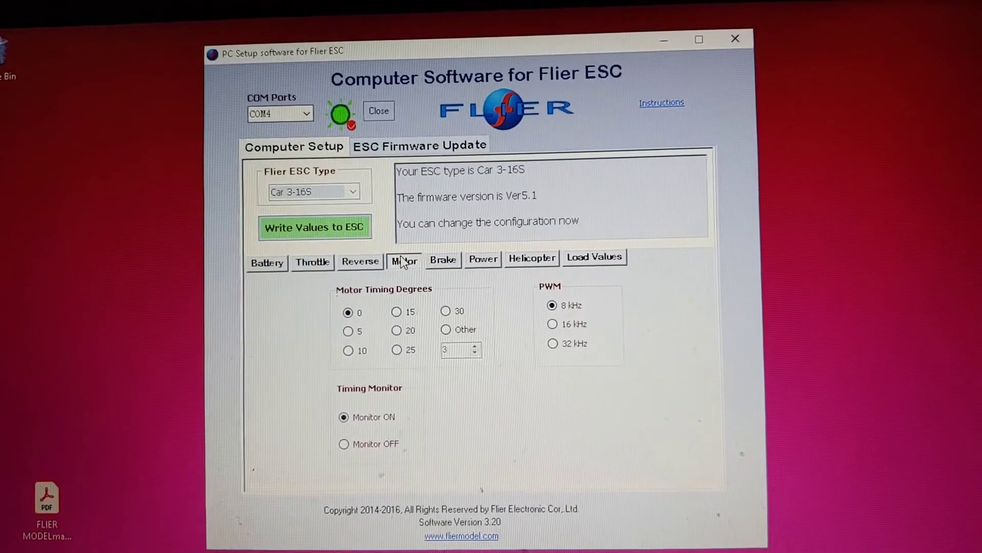
click(444, 259)
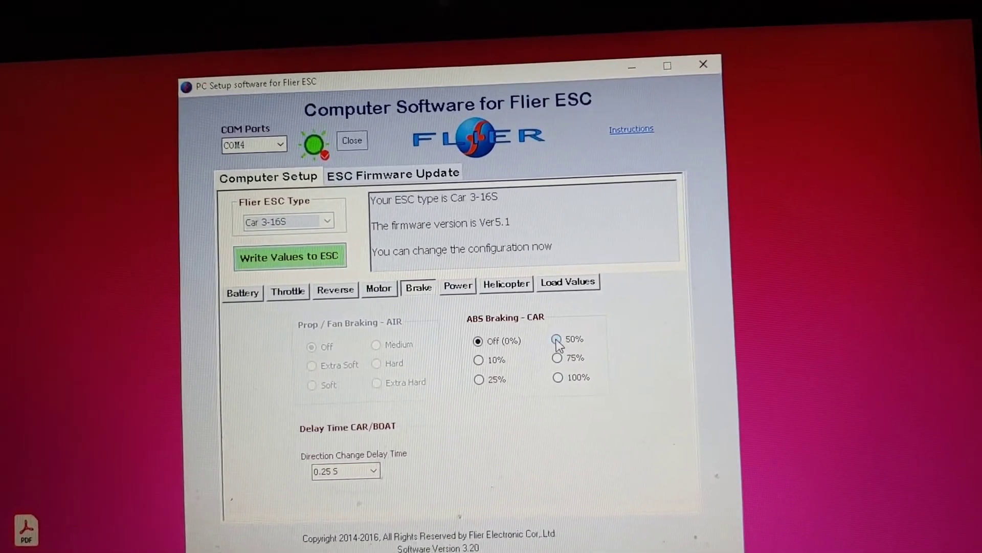
click(556, 339)
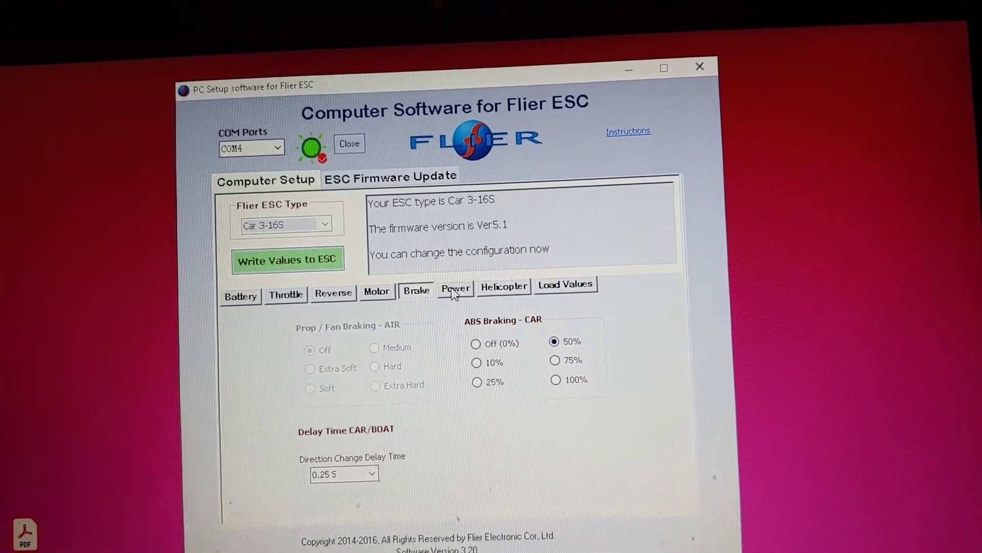
click(455, 288)
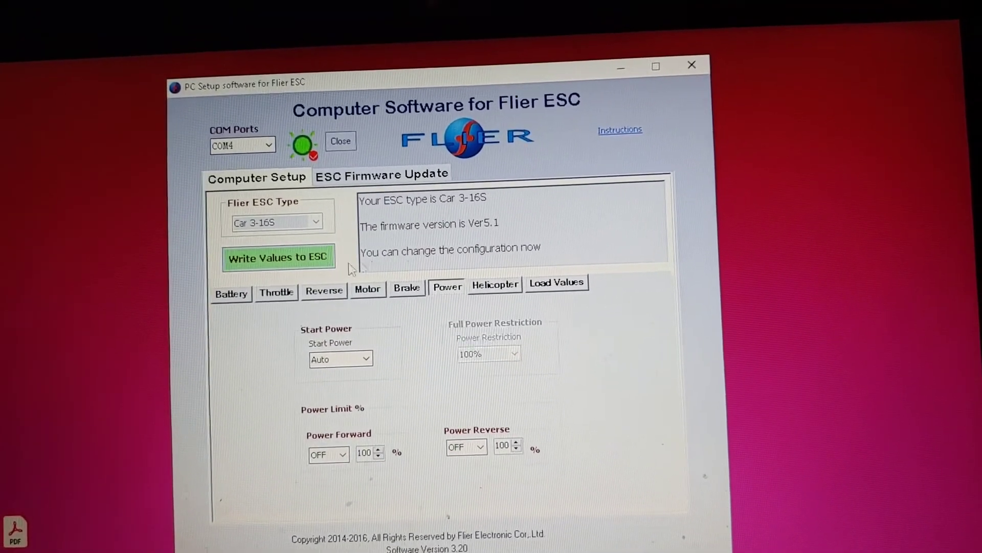
click(279, 256)
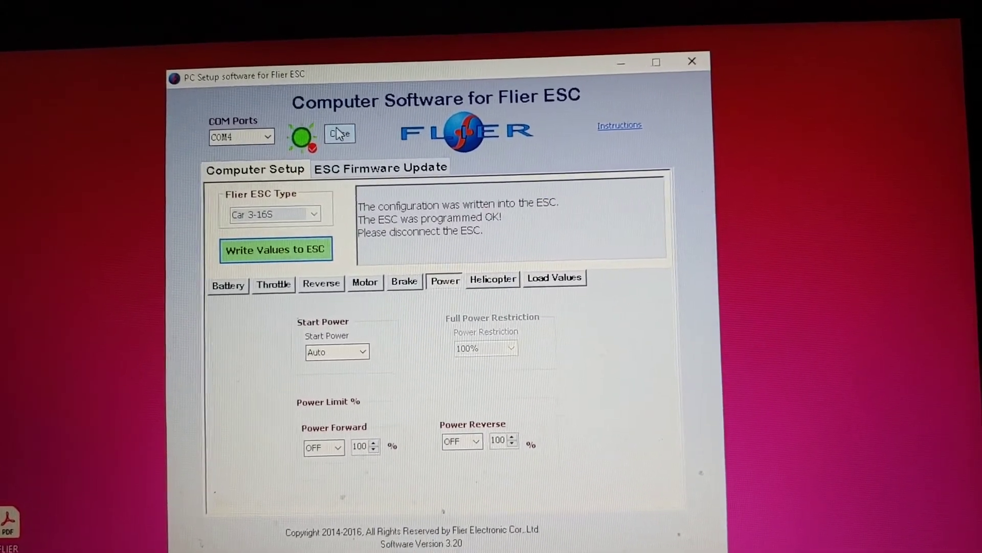
click(340, 134)
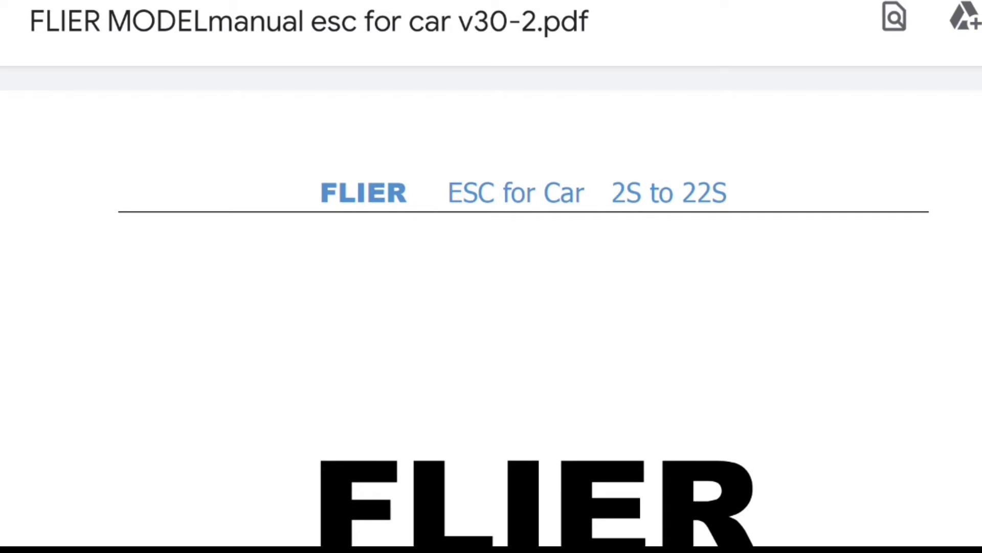
Scroll the manual from the cover through features, catalog and settings to the page 6 wiring diagram.
scroll(down, 3)
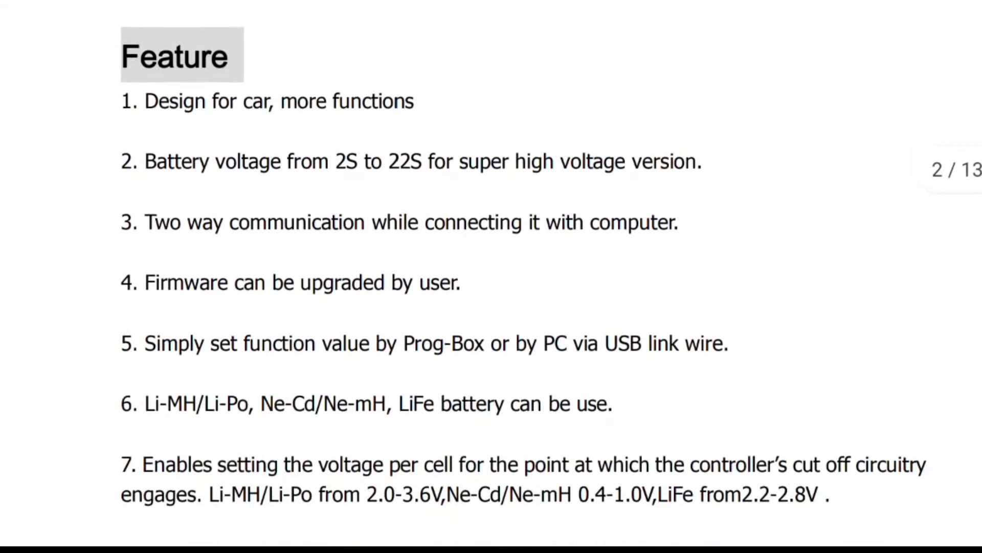
scroll(down, 3)
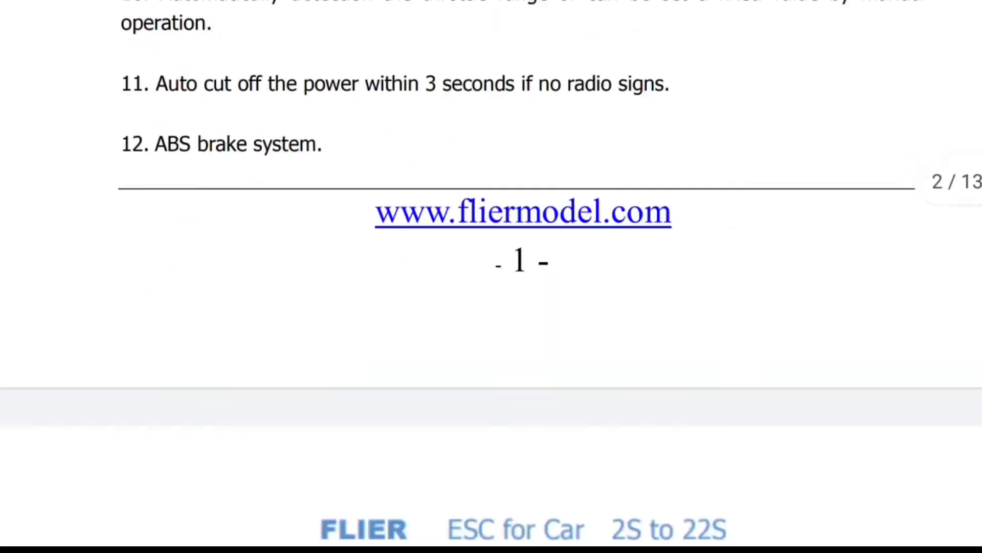
scroll(down, 3)
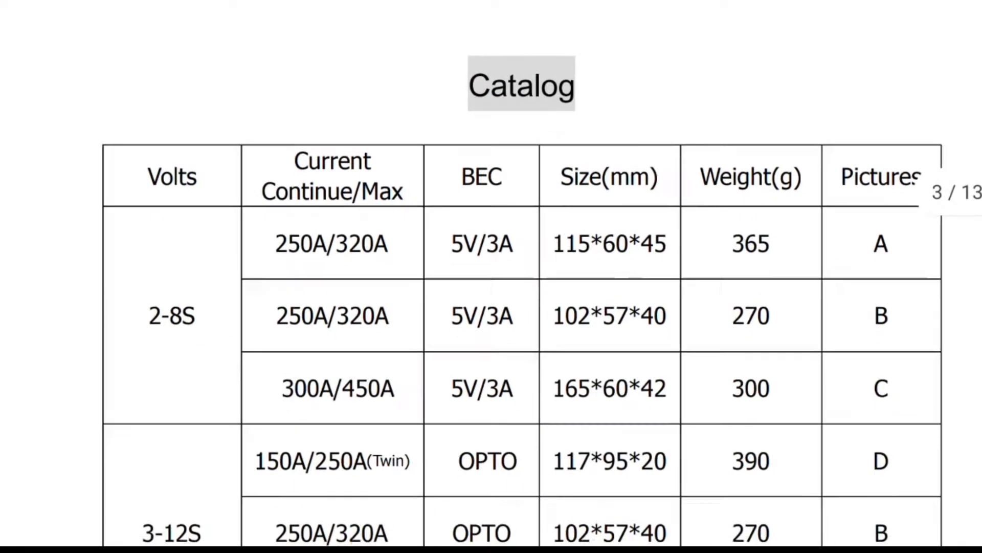
scroll(down, 3)
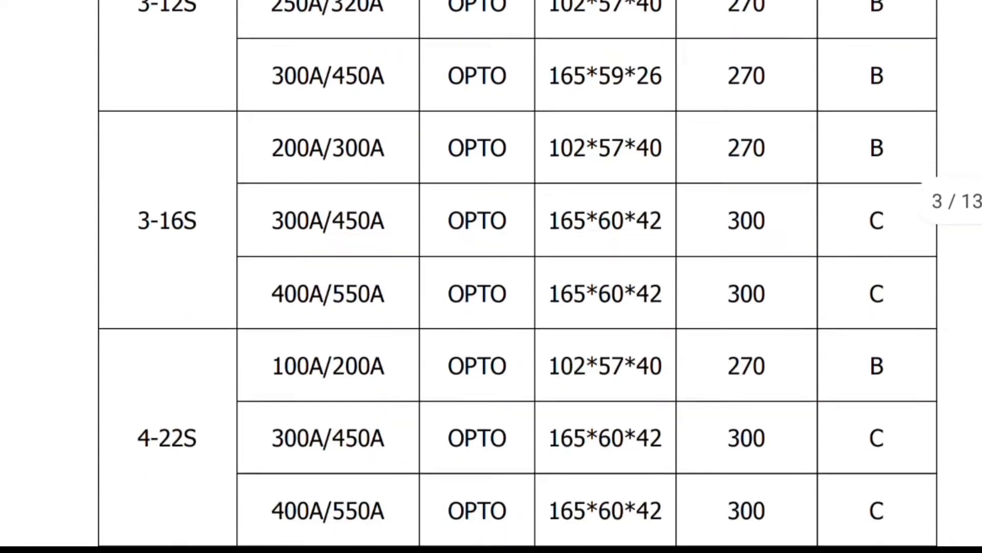
scroll(down, 3)
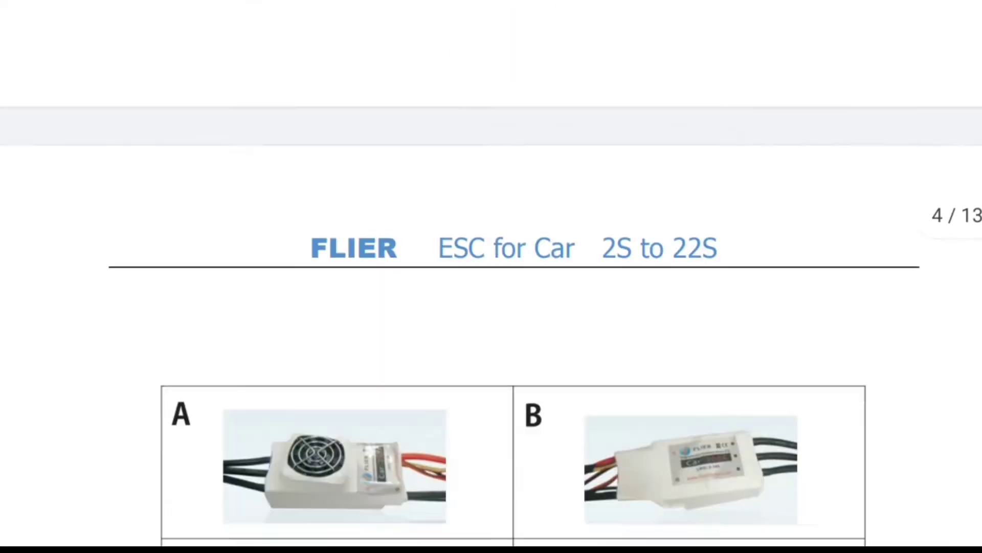
scroll(down, 3)
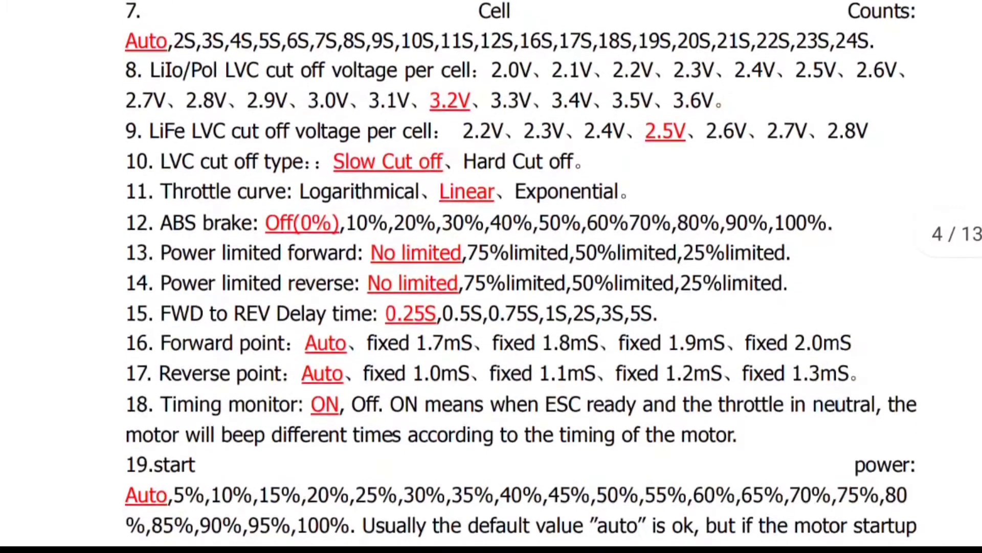
scroll(down, 3)
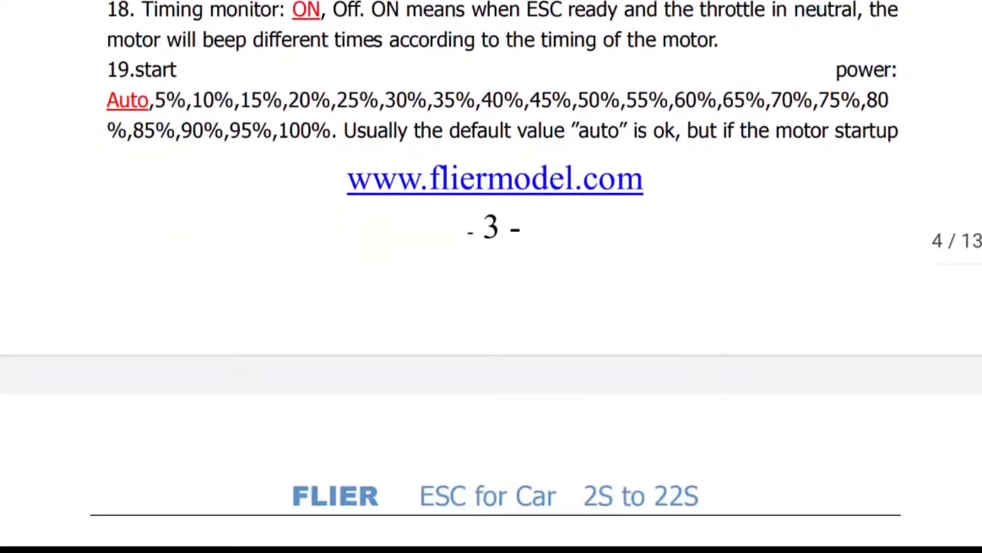
scroll(down, 3)
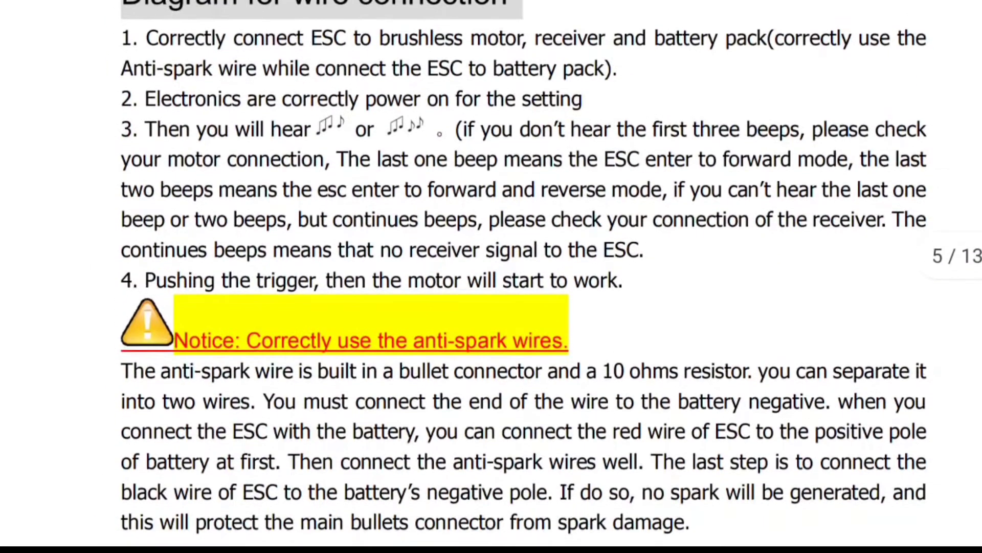
scroll(down, 3)
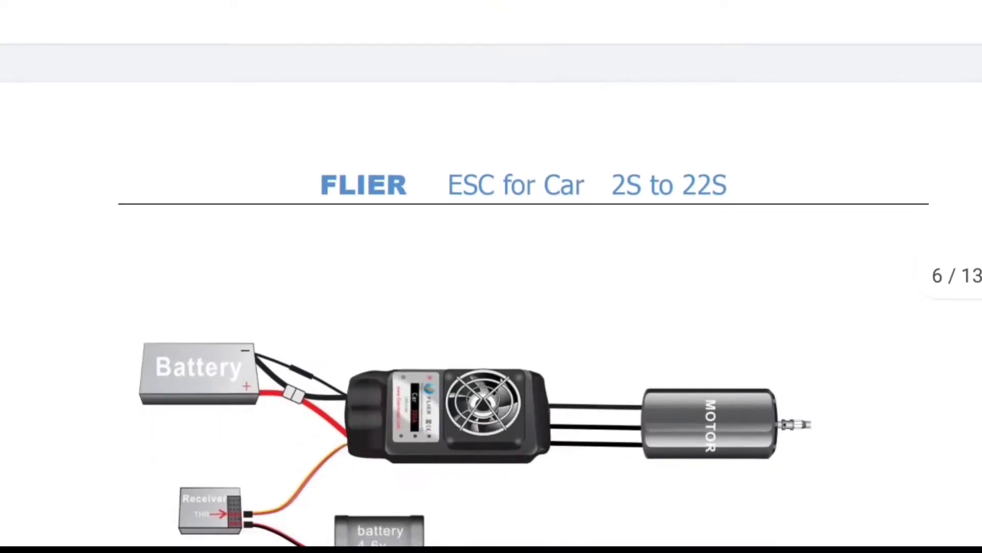
Scroll past the PC function-value settings to the USB driver instructions on page 11.
scroll(up, 3)
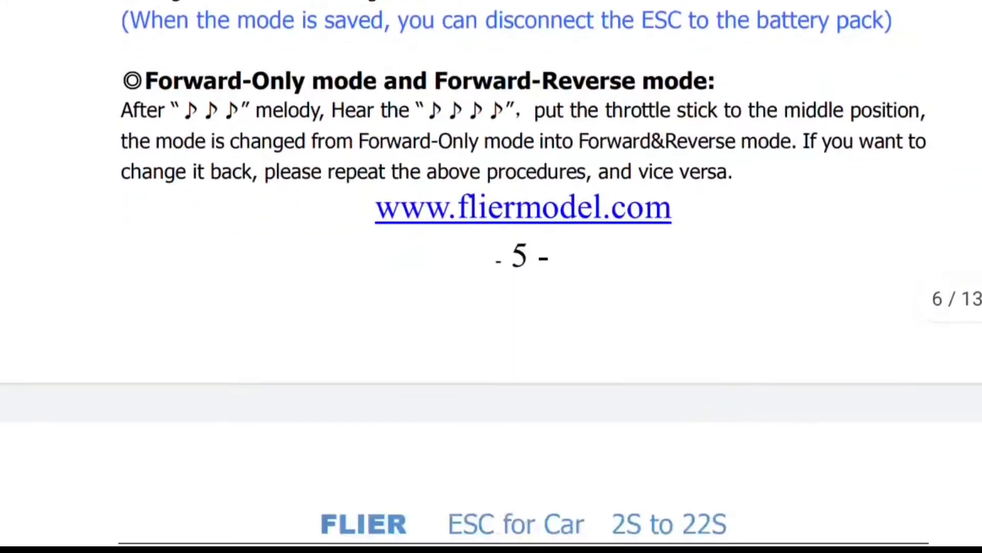
scroll(down, 3)
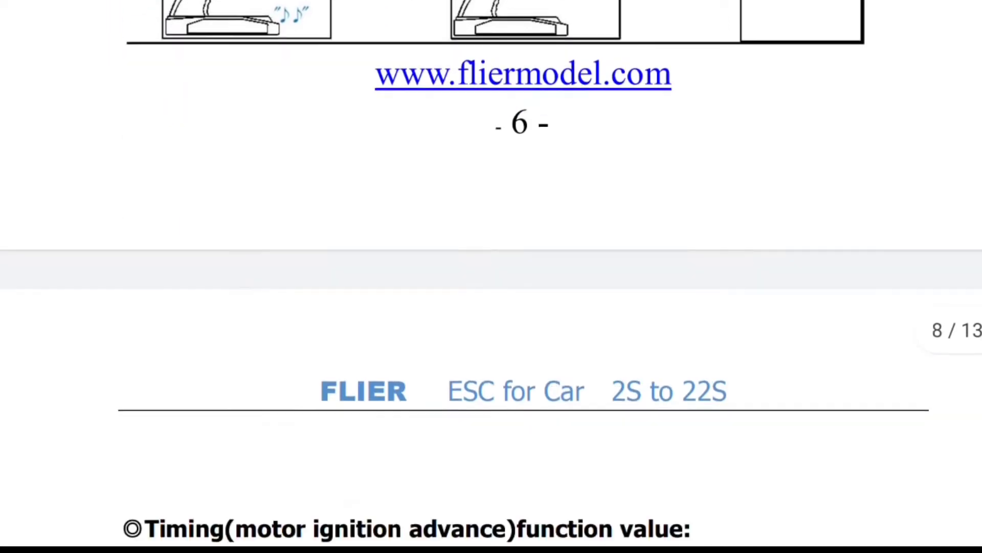
scroll(down, 3)
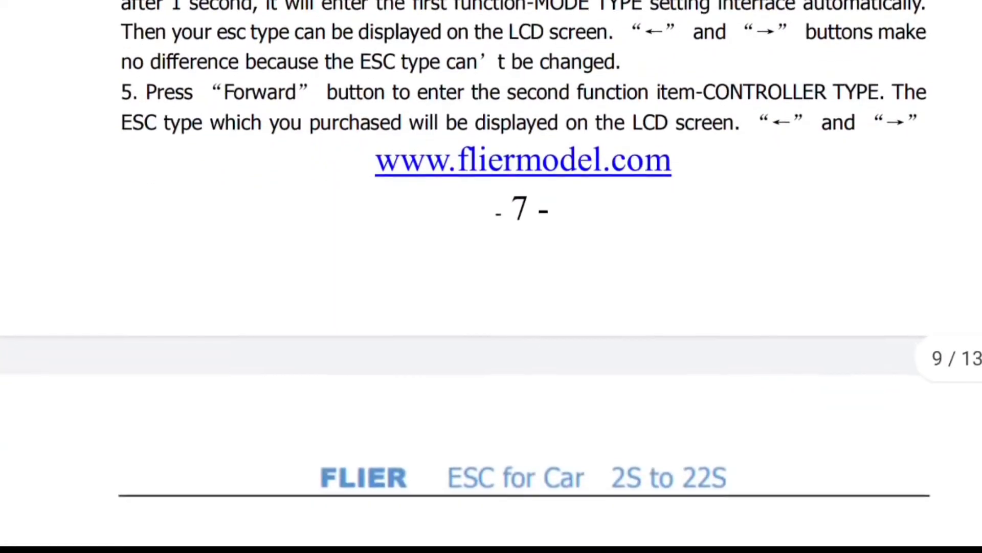
scroll(down, 3)
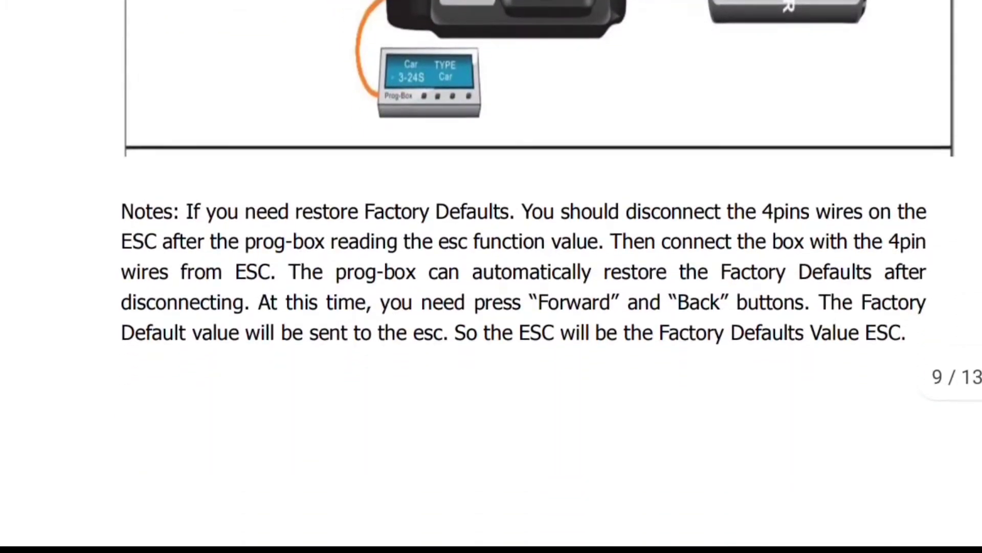
scroll(down, 3)
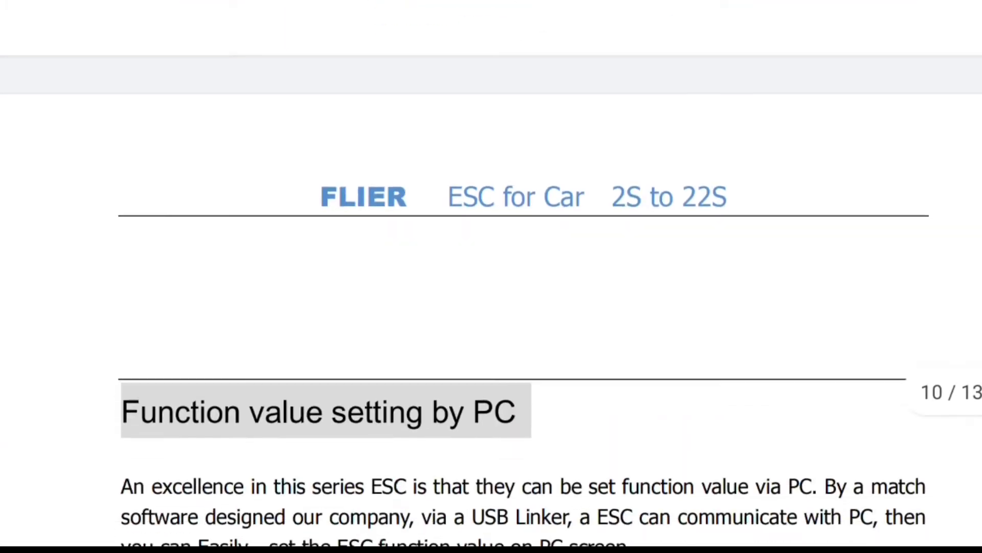
scroll(down, 3)
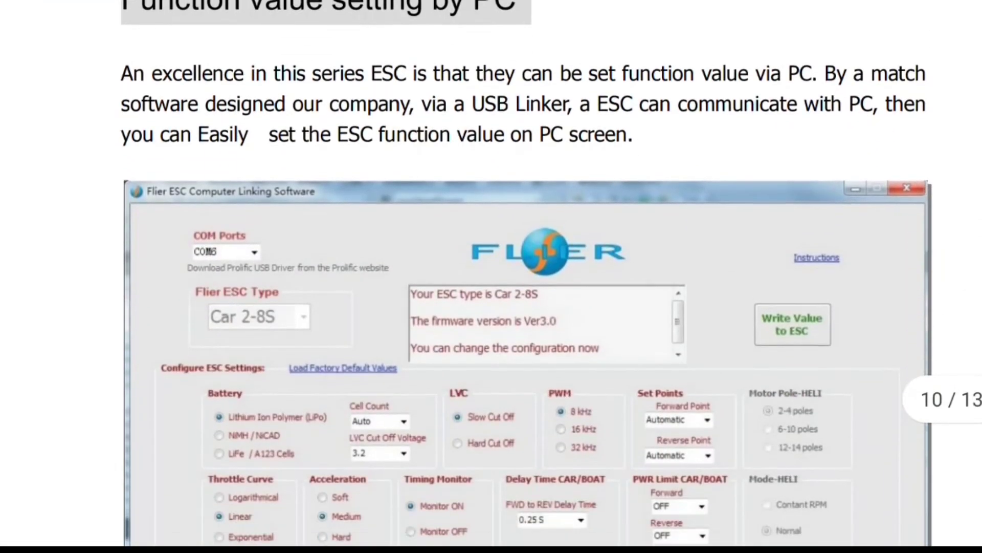
scroll(down, 3)
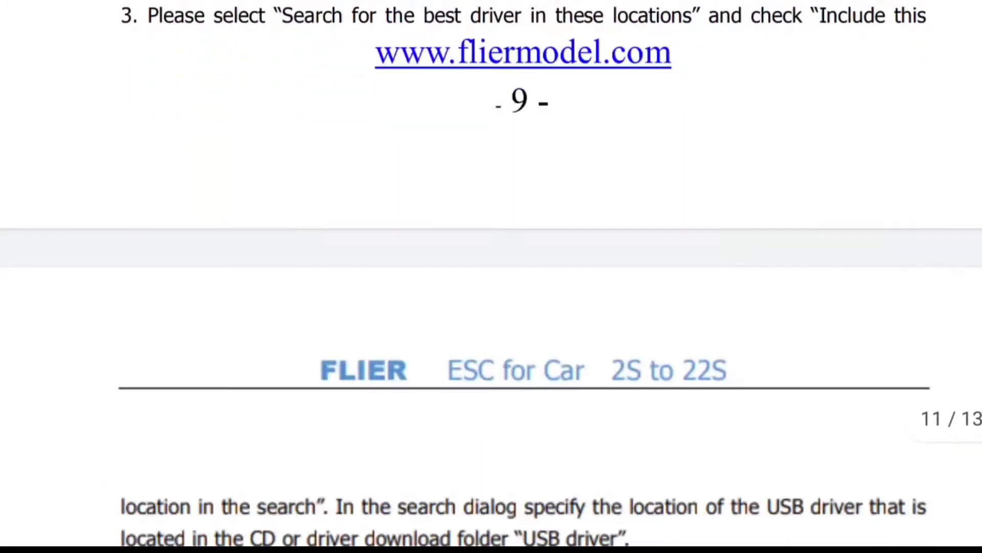